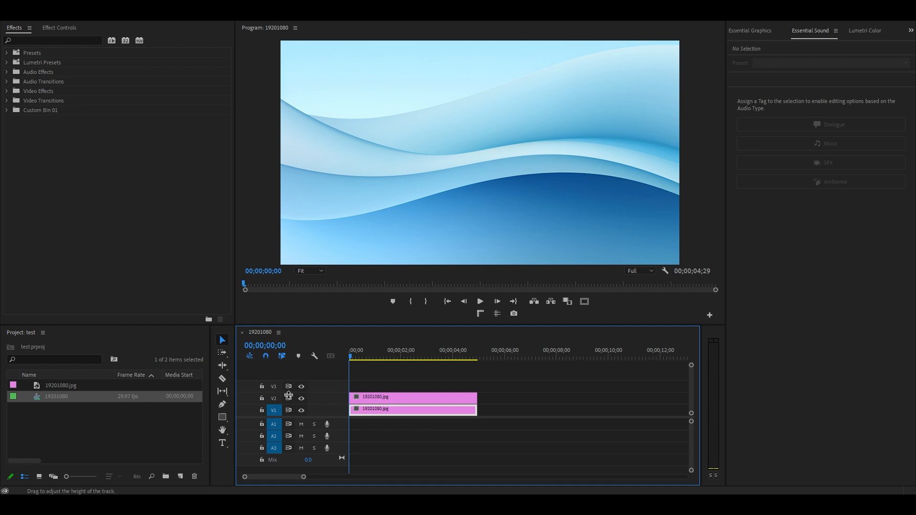
Step: Draw a grey rectangle over the middle of the wave background as a new graphic clip
click(222, 417)
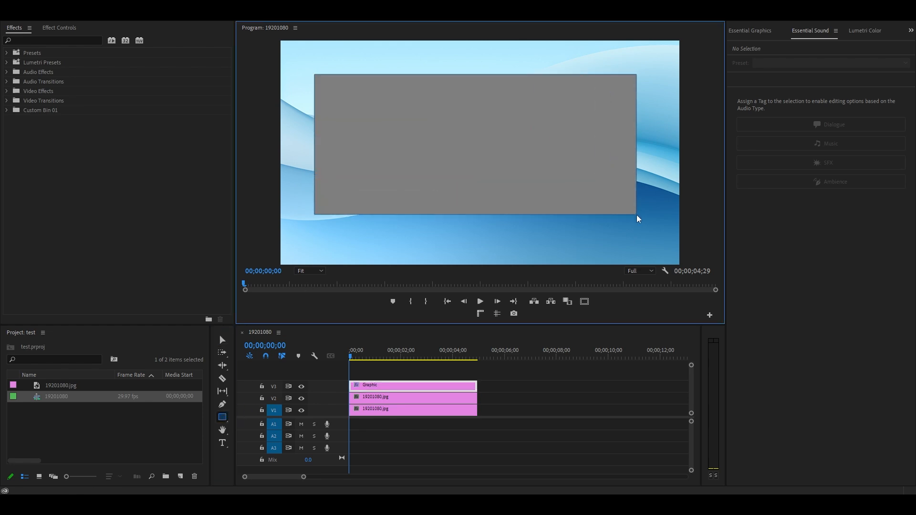
Step: Fill Shape 01 solid white (FFFFFF) and round its corners to radius 136
click(753, 30)
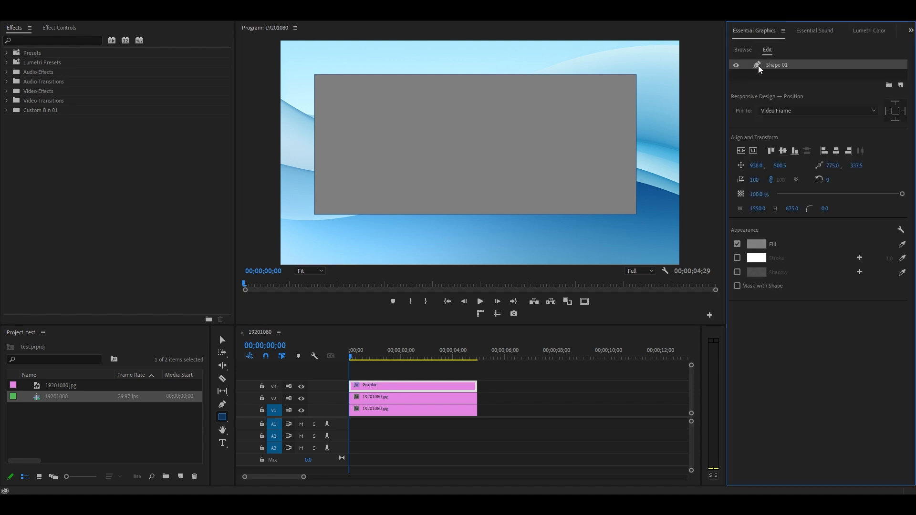
click(755, 243)
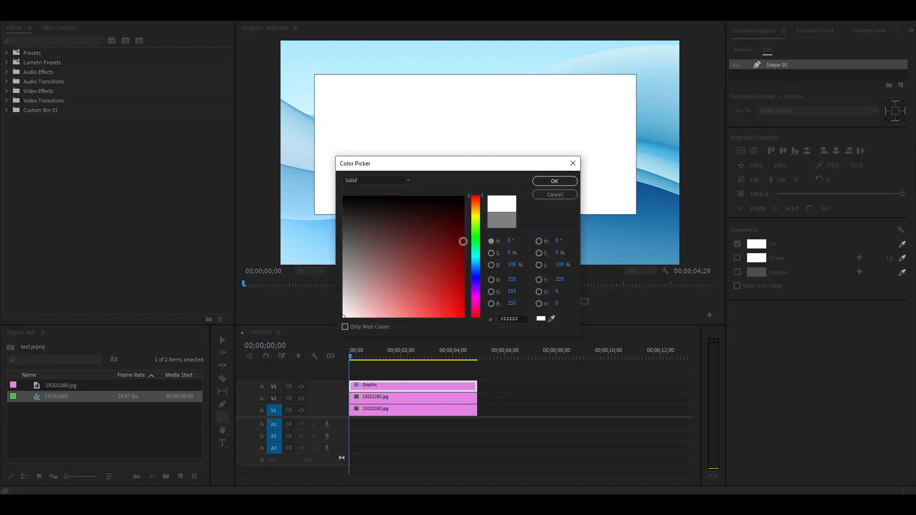
click(553, 182)
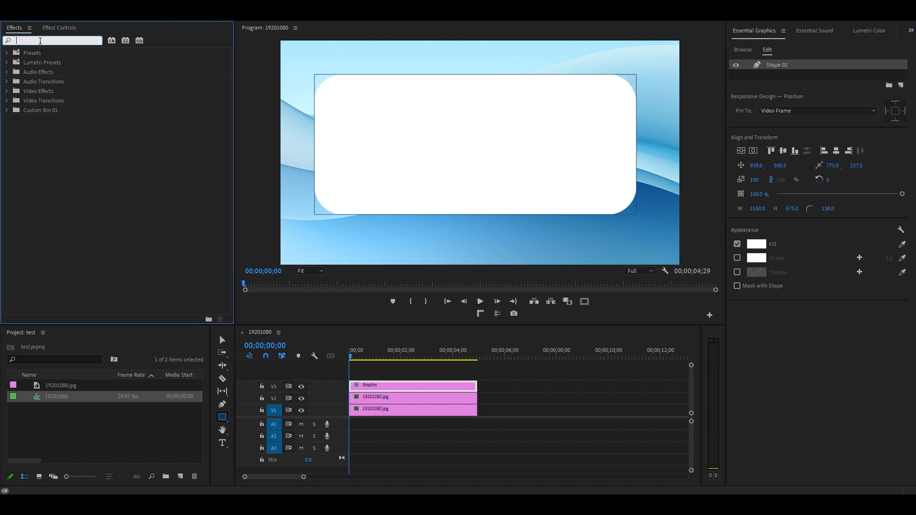
Step: Find Gaussian Blur and Track Matte Key and apply them to the V2 image clip
text(gau)
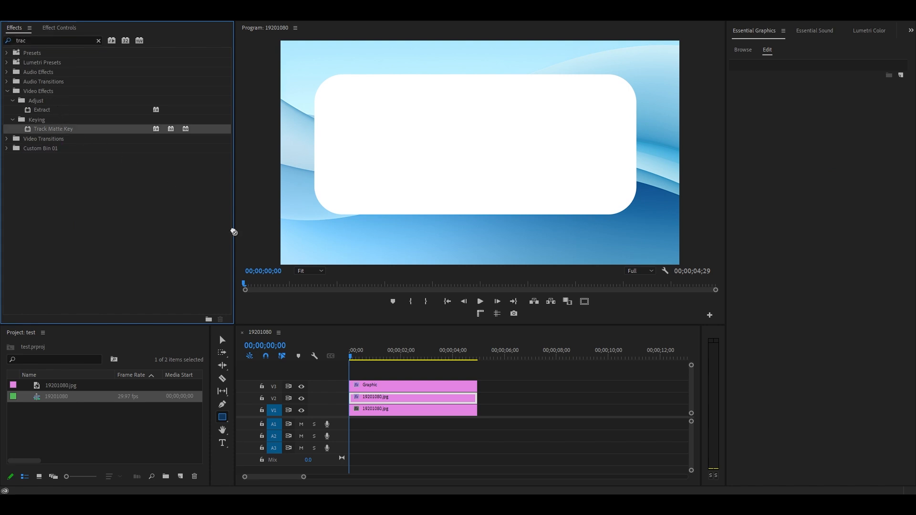
mouse_move(382, 401)
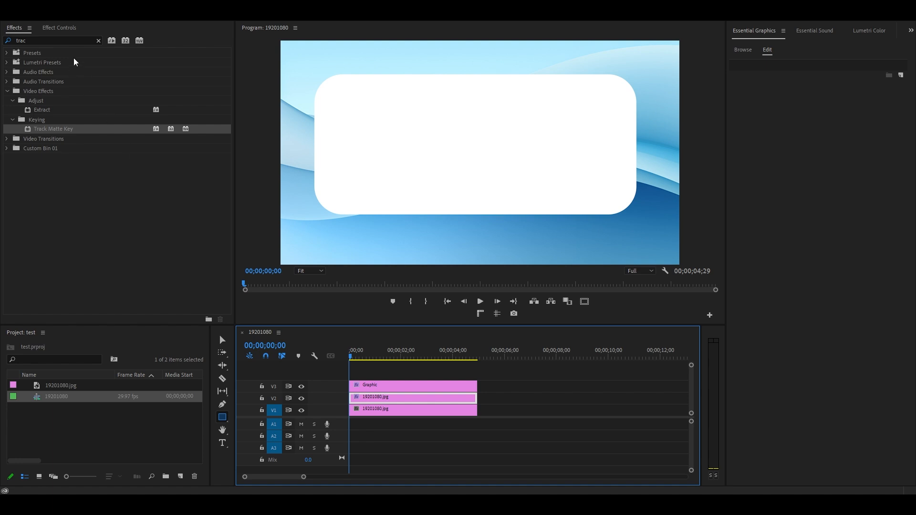
Step: Set Blurriness 200 and Track Matte Key to Video 3 using Matte Luma for a frosted panel
click(60, 27)
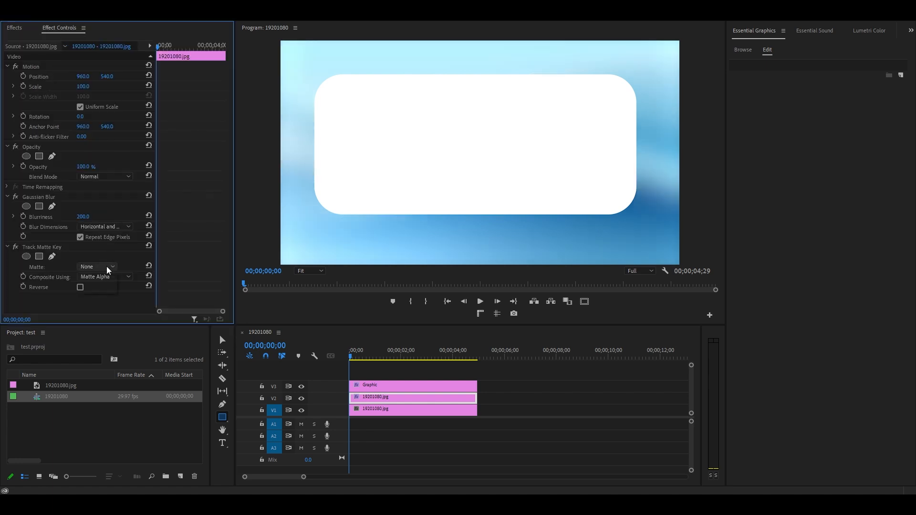
click(97, 267)
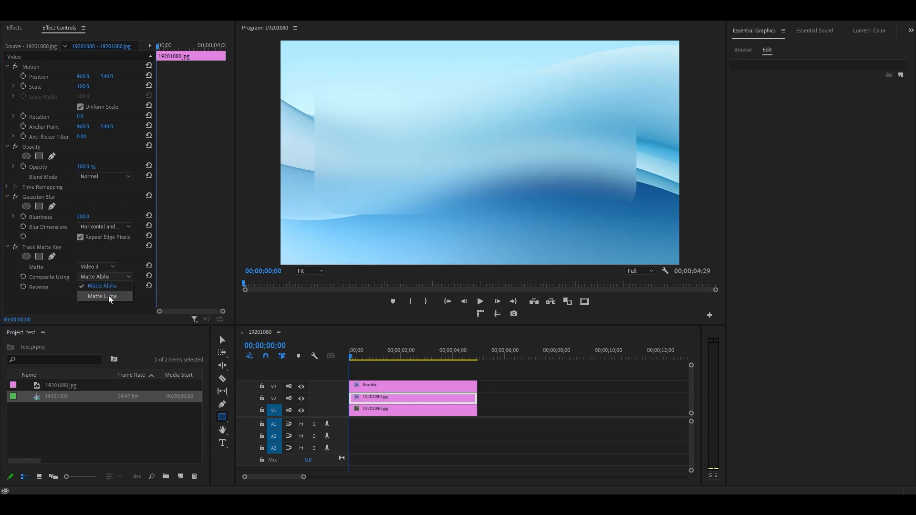
click(103, 296)
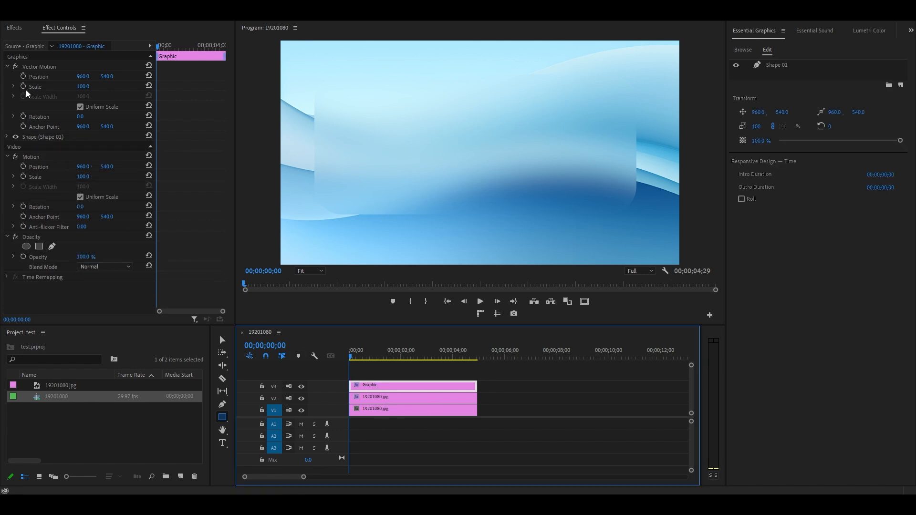
Step: Keyframe the graphic's Vector Motion Scale and duplicate the graphic onto V4
double_click(87, 87)
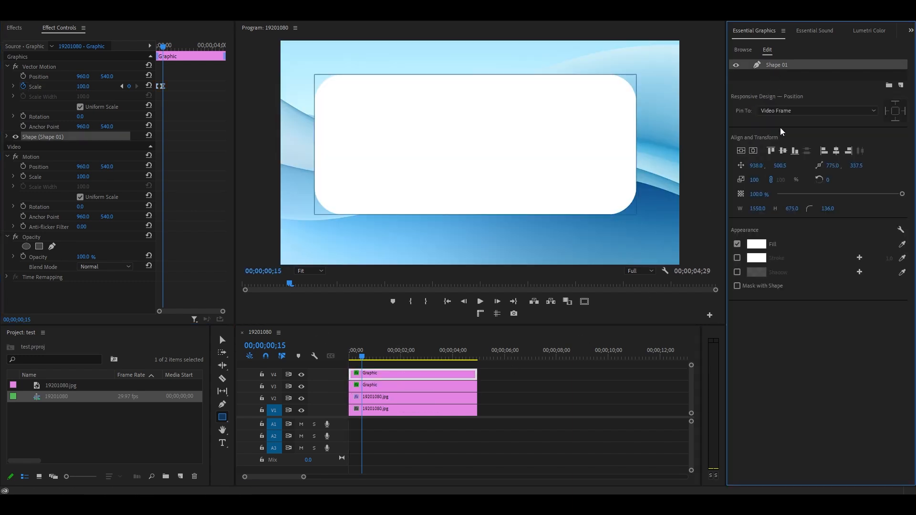
Step: Turn off the V4 rectangle's fill and give it a white stroke of width 1
click(737, 243)
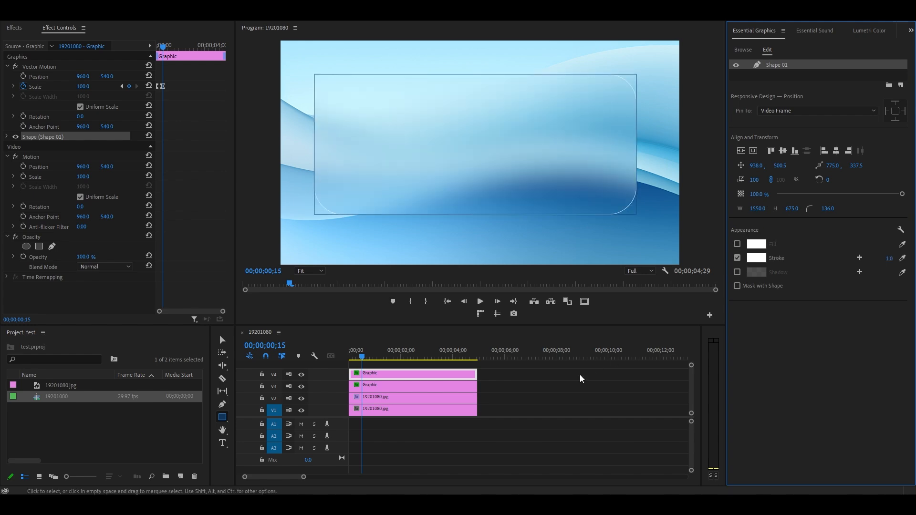